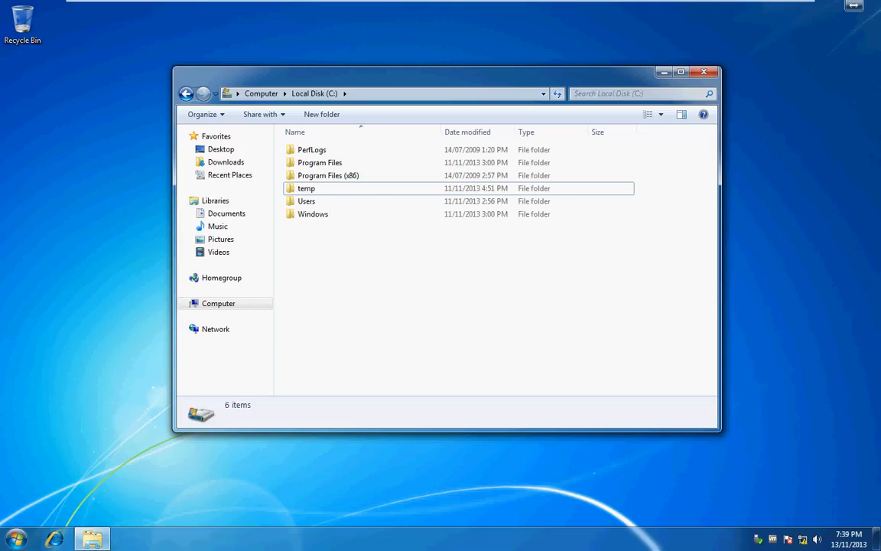
Select the temp folder and view its actions, then go to Appearance and Personalization.
{"action": "left_click", "coordinate": [306, 201]}
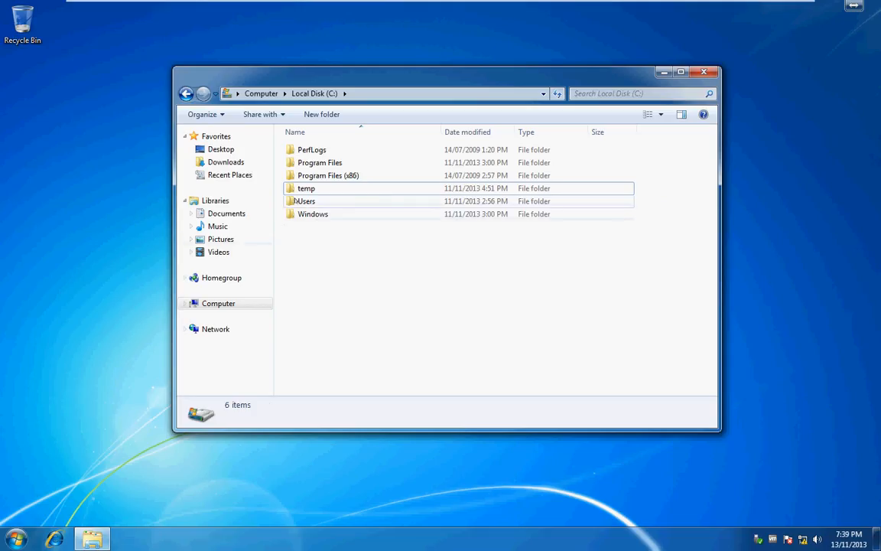
{"action": "right_click", "coordinate": [306, 189]}
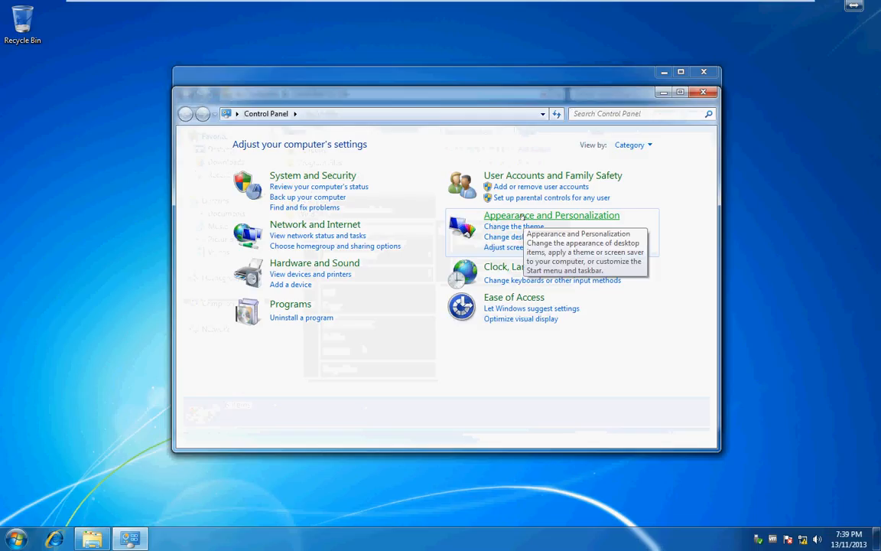
{"action": "left_click", "coordinate": [552, 215]}
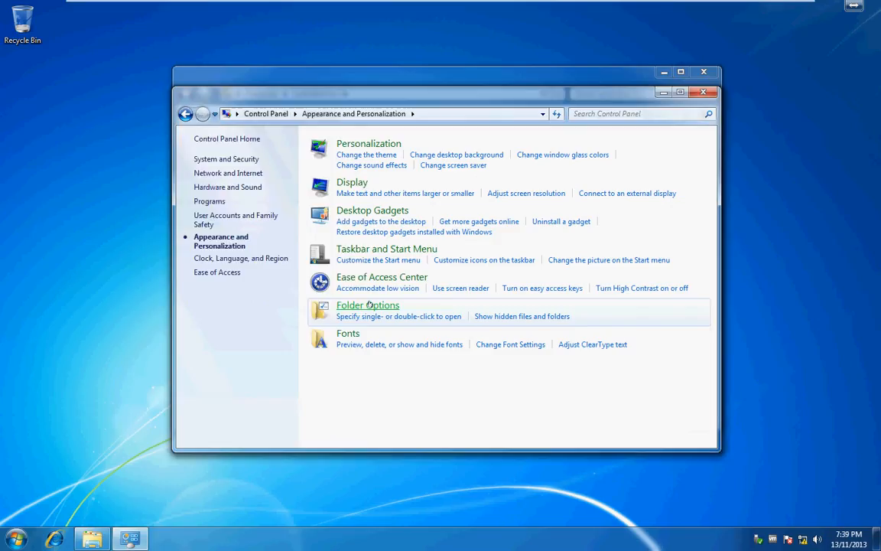
Uncheck Use Sharing Wizard (Recommended) on the Folder Options View tab.
{"action": "left_click", "coordinate": [367, 305]}
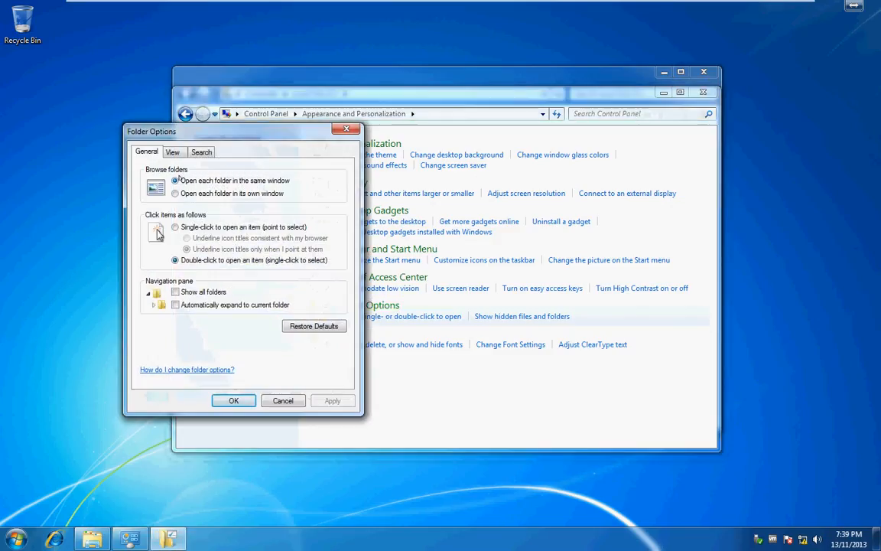
{"action": "left_click", "coordinate": [173, 151]}
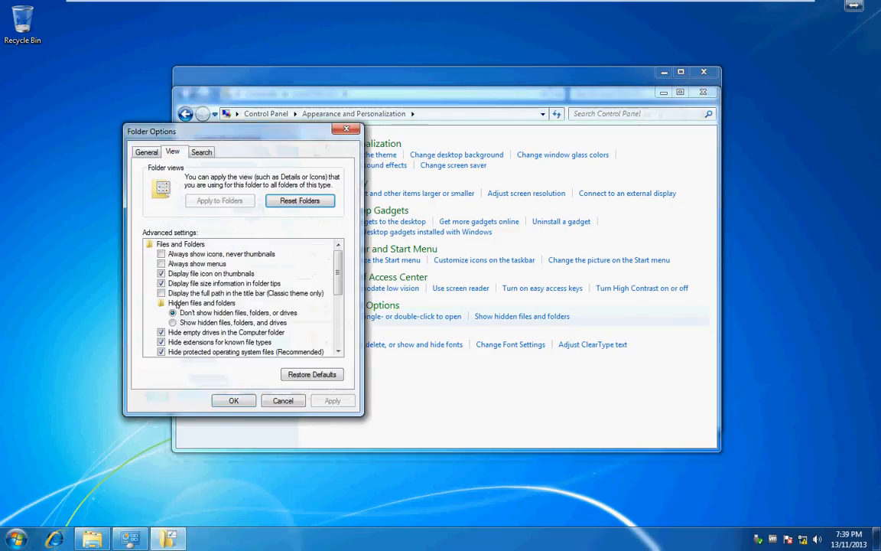
{"action": "scroll", "scroll_direction": "down", "scroll_amount": 3}
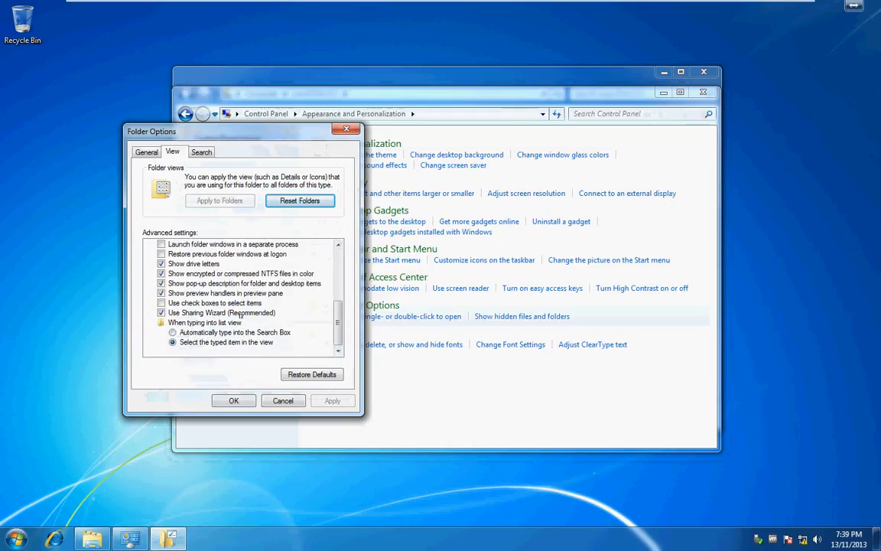
{"action": "left_click", "coordinate": [222, 312]}
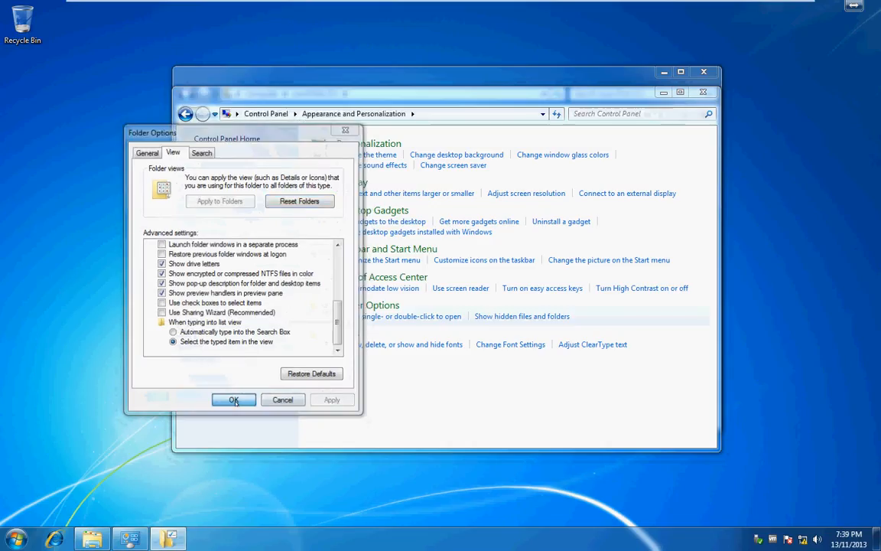
Apply the folder options and show the temp folder's Share with choices.
{"action": "left_click", "coordinate": [234, 400]}
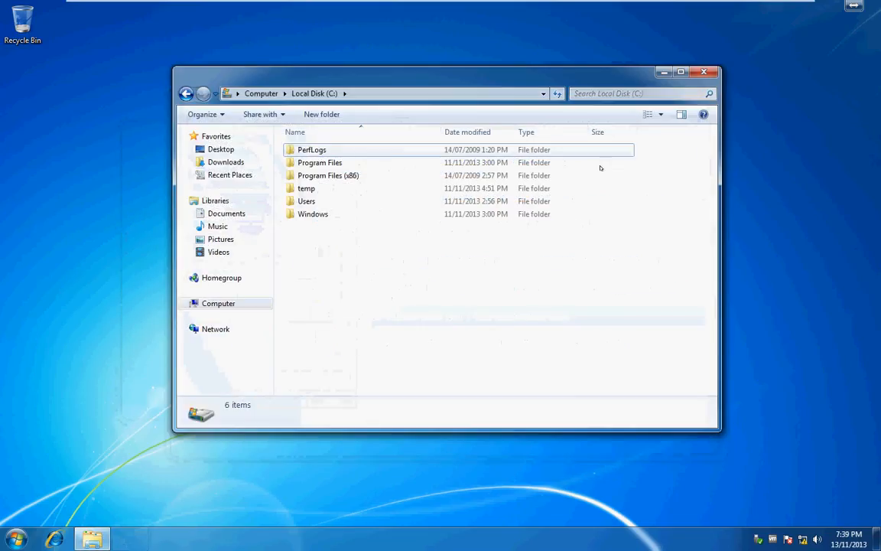
{"action": "right_click", "coordinate": [306, 188]}
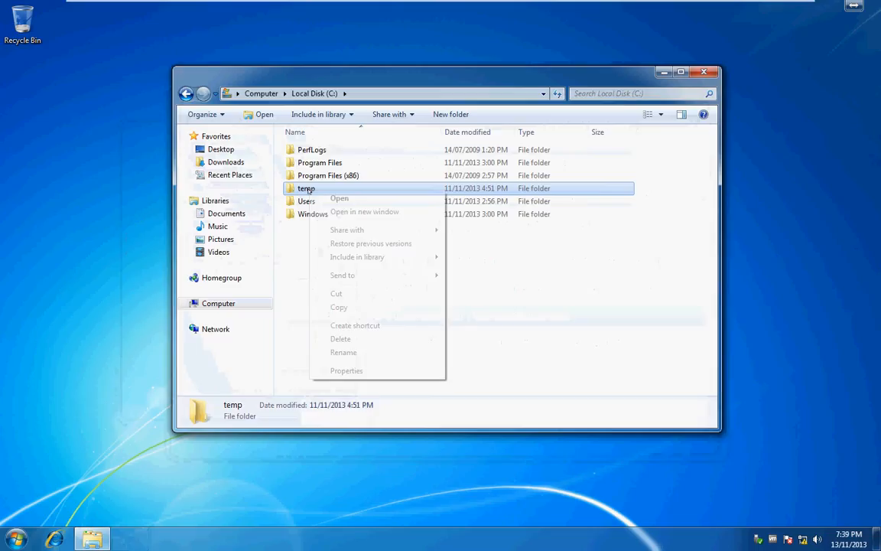
{"action": "mouse_move", "coordinate": [347, 230]}
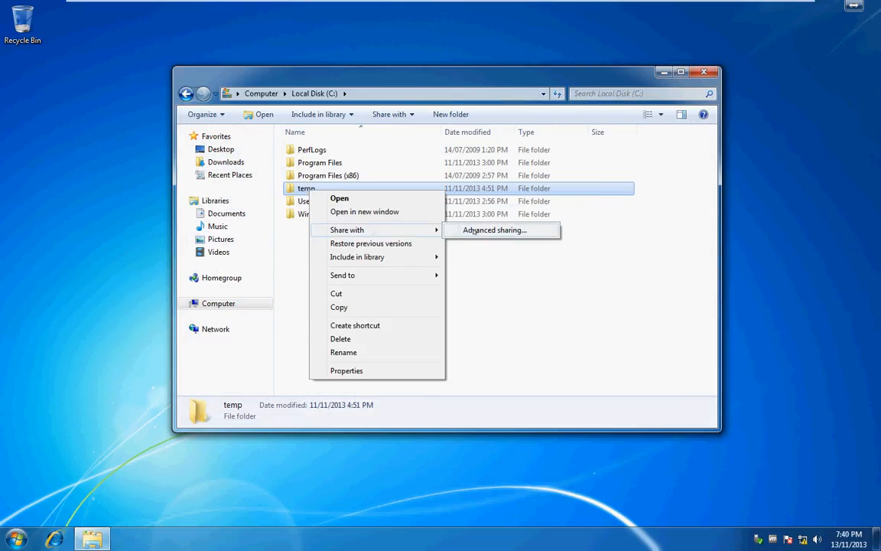
{"action": "left_click", "coordinate": [494, 229]}
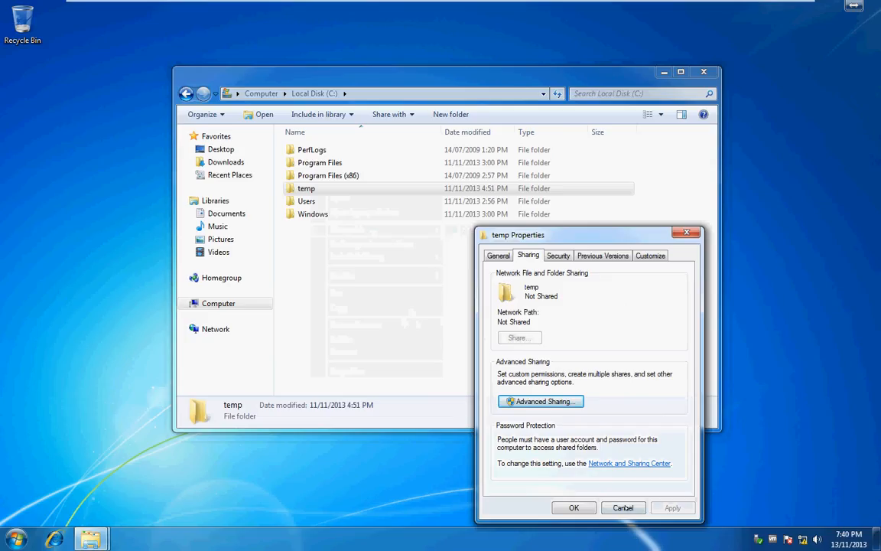
{"action": "left_click", "coordinate": [623, 507]}
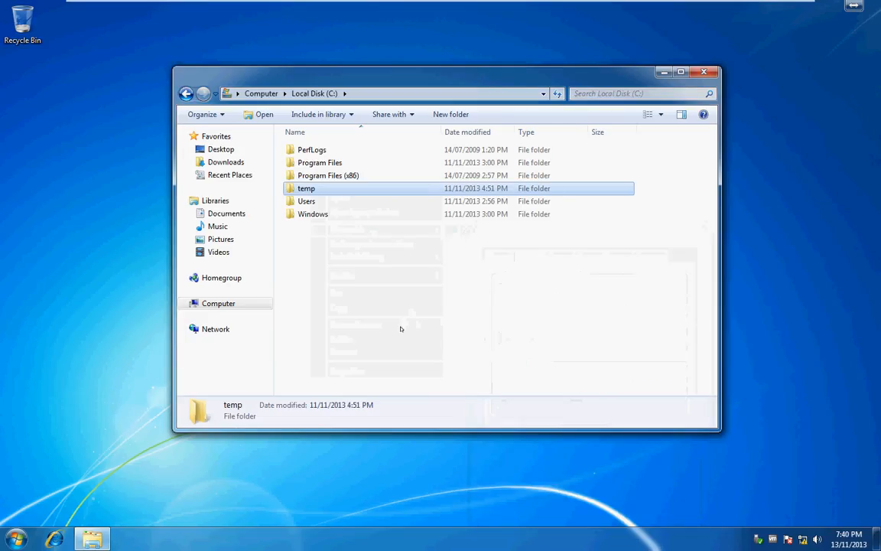